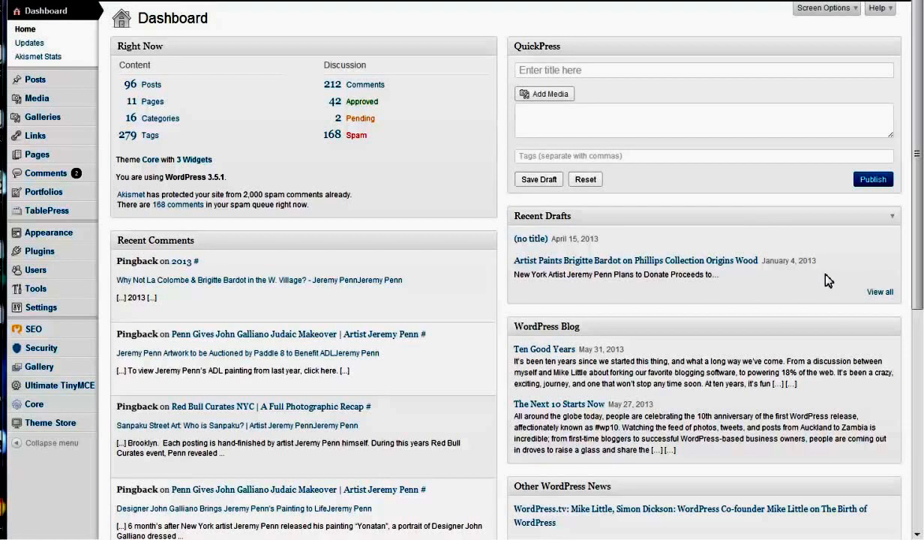
mouse_move(36, 98)
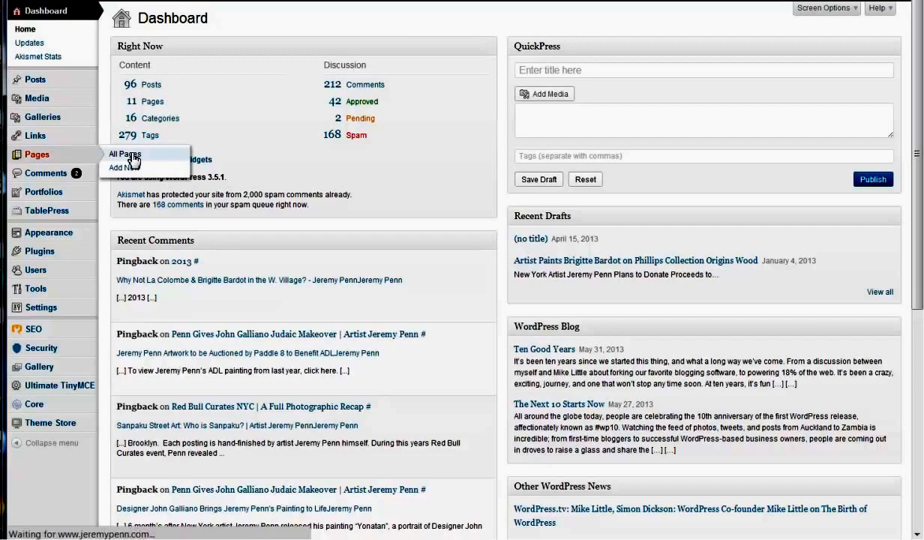
Step: Open the 'Press' draft from the All Pages list in the editor
left_click(124, 154)
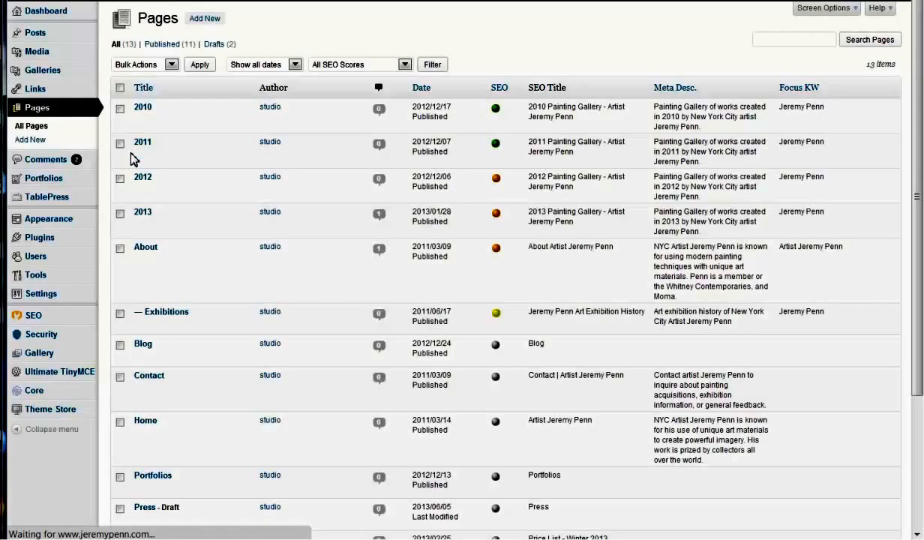
scroll("down", 3)
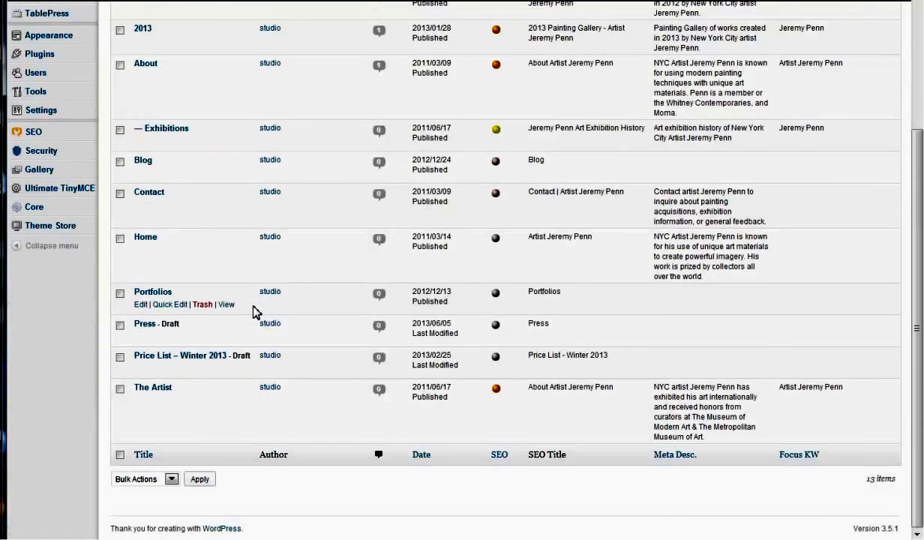
mouse_move(145, 342)
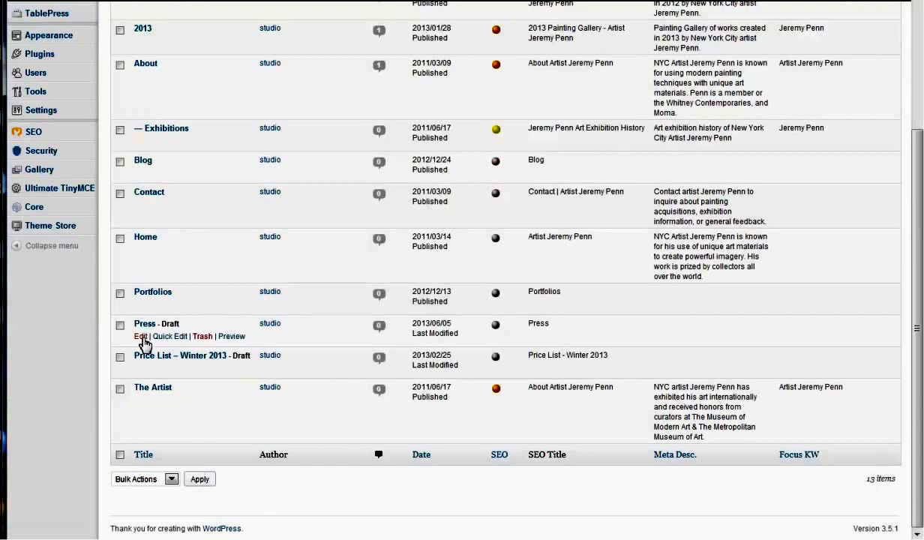
left_click(141, 336)
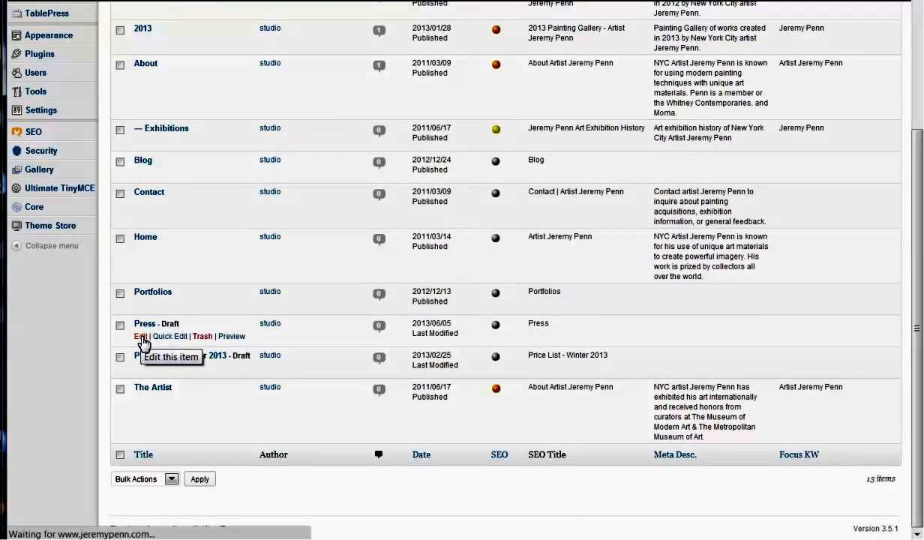
Step: Select the [table id=1 /] shortcode on the Press page, then go to All Tables
left_click(141, 337)
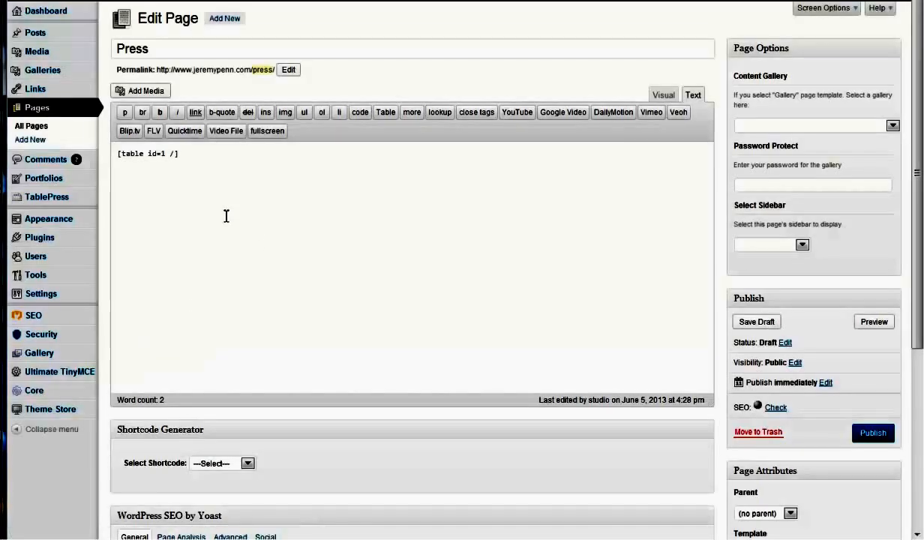
triple_click(148, 153)
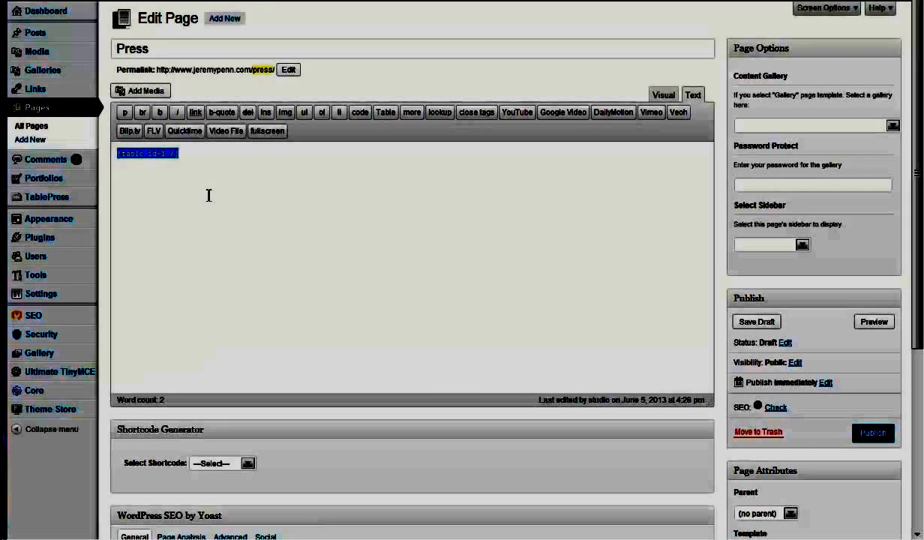
left_click(47, 196)
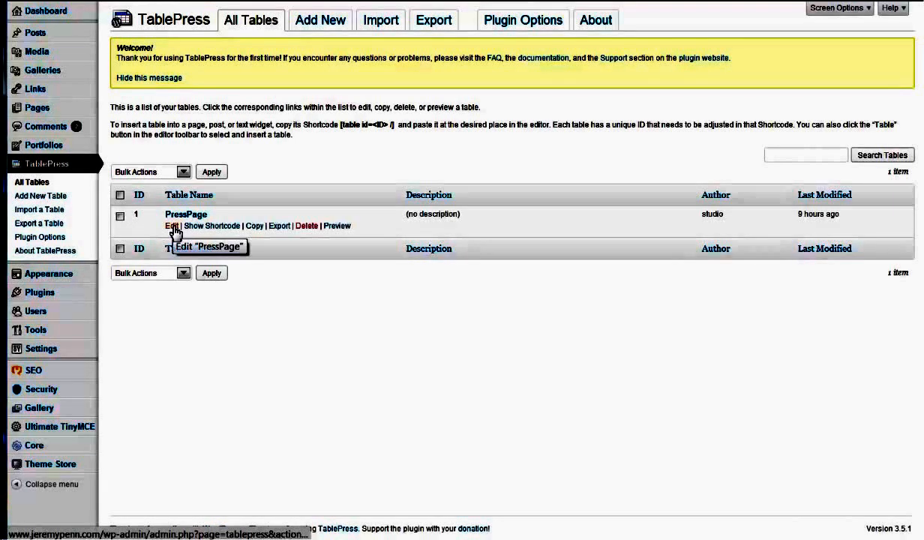
Step: Edit the PressPage table and select the empty row 2 cells in Table Content
left_click(171, 226)
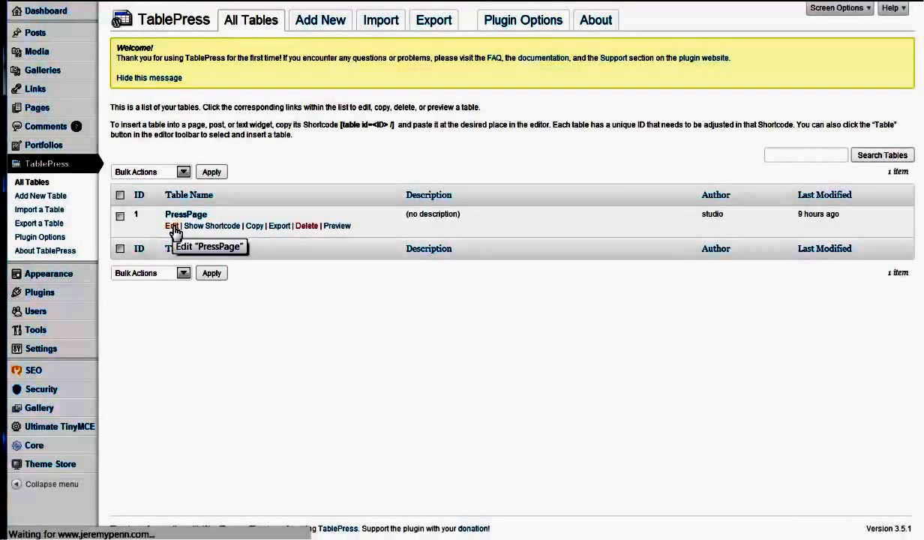
left_click(170, 226)
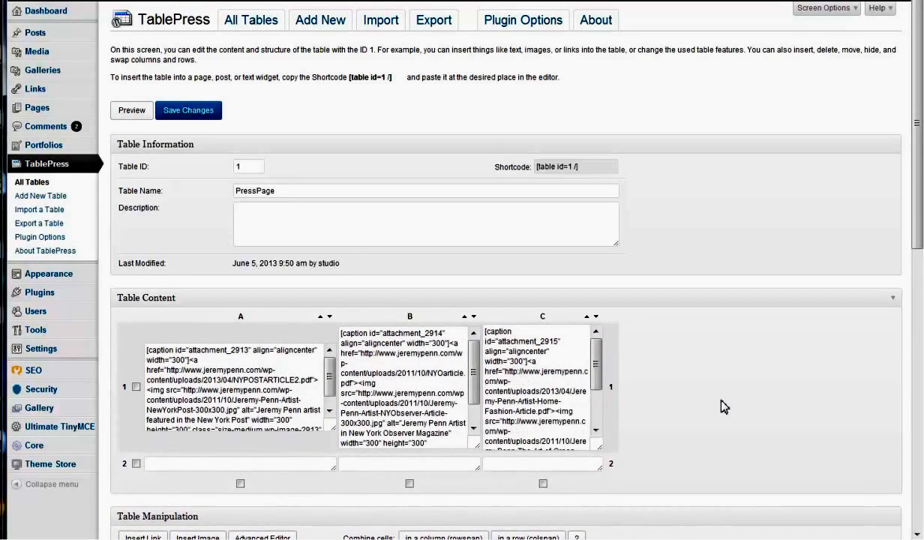
scroll("down", 3)
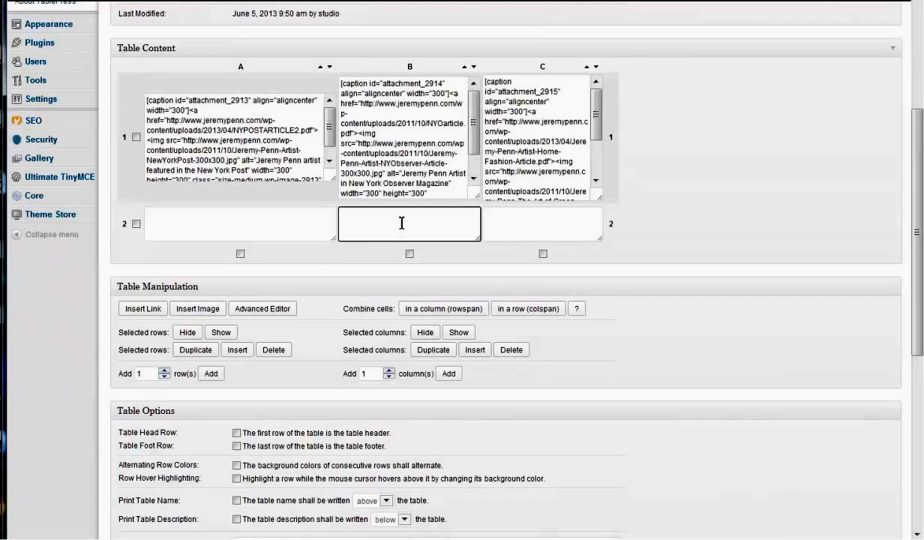
left_click(241, 223)
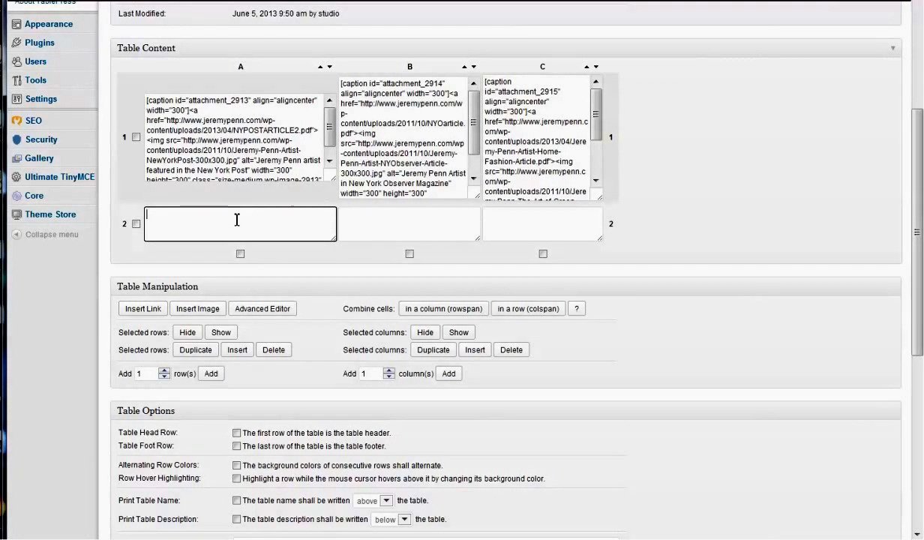
left_click(198, 309)
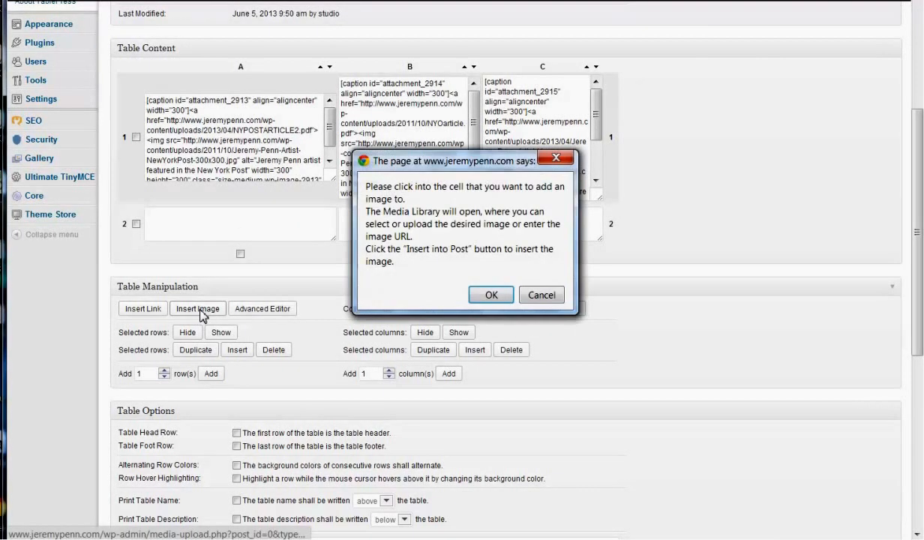
left_click(491, 295)
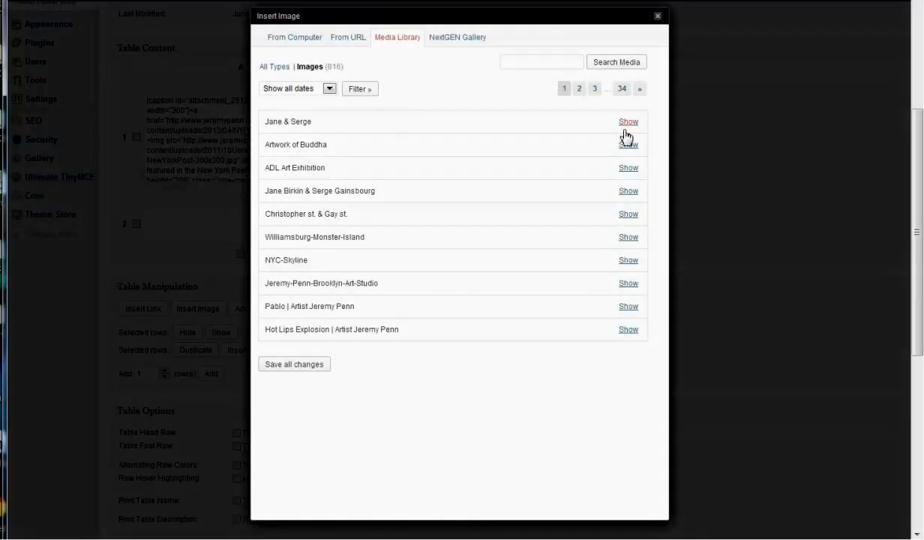
left_click(628, 122)
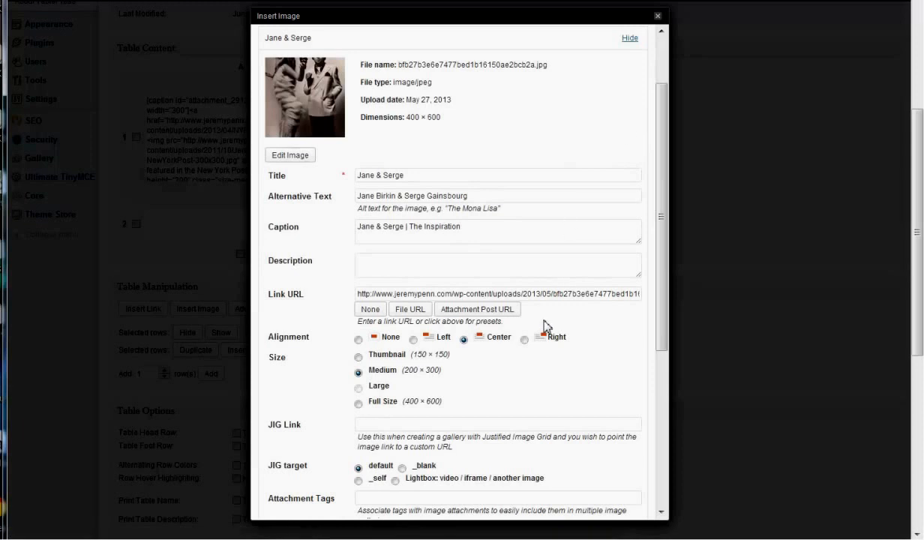
triple_click(497, 294)
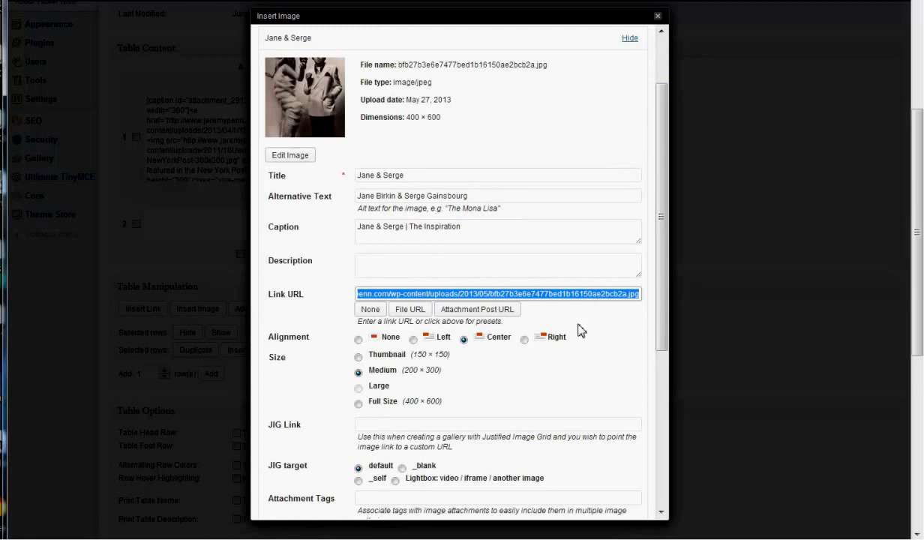
mouse_move(658, 16)
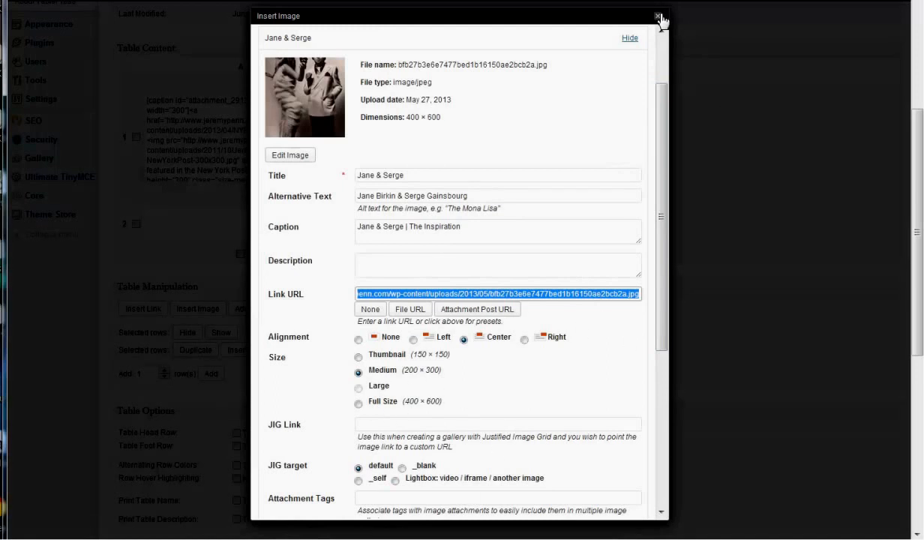
left_click(659, 17)
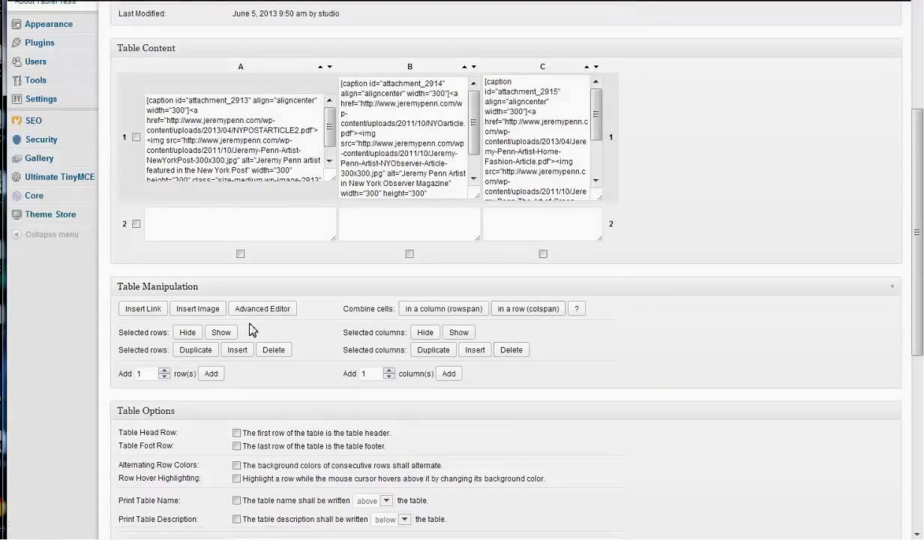
Step: Insert a link to 'Whynot Brigitte Bardot in the West Village?' into cell A2
left_click(240, 224)
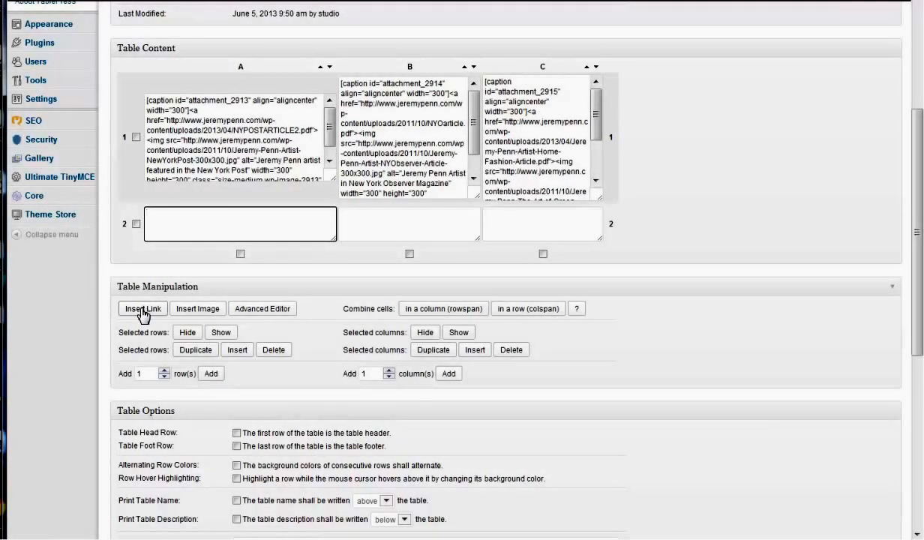
left_click(142, 309)
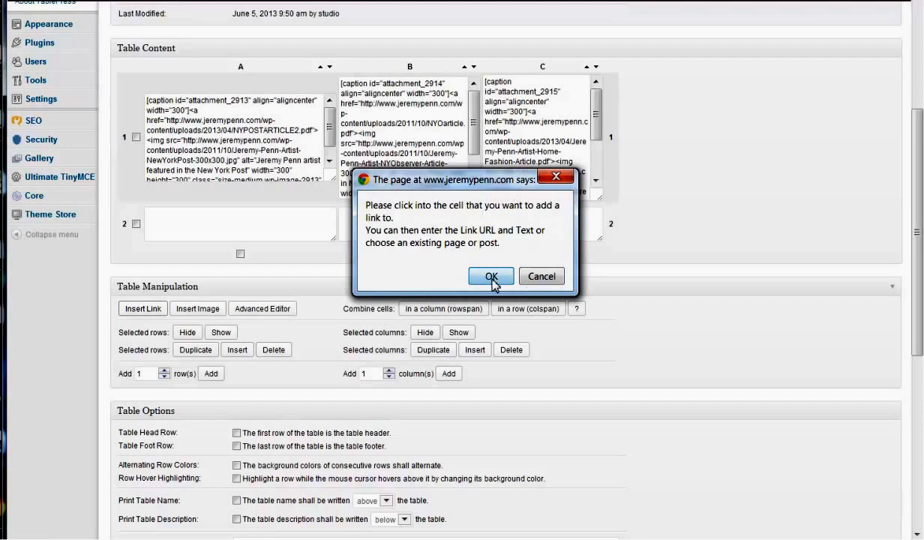
left_click(491, 276)
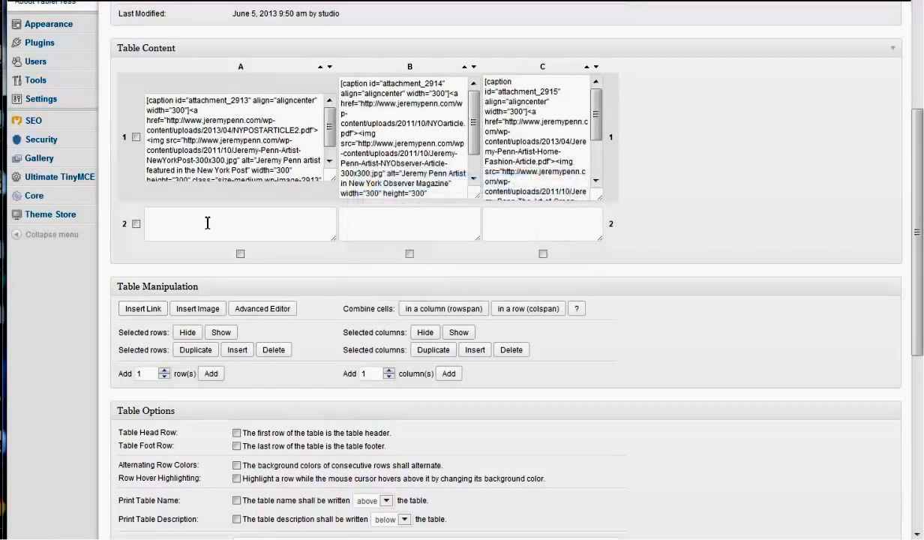
left_click(142, 308)
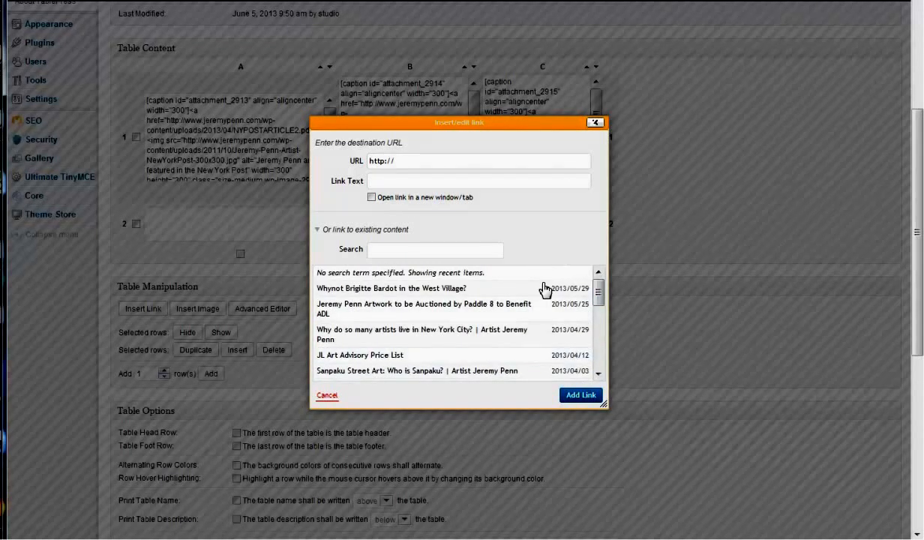
left_click(390, 288)
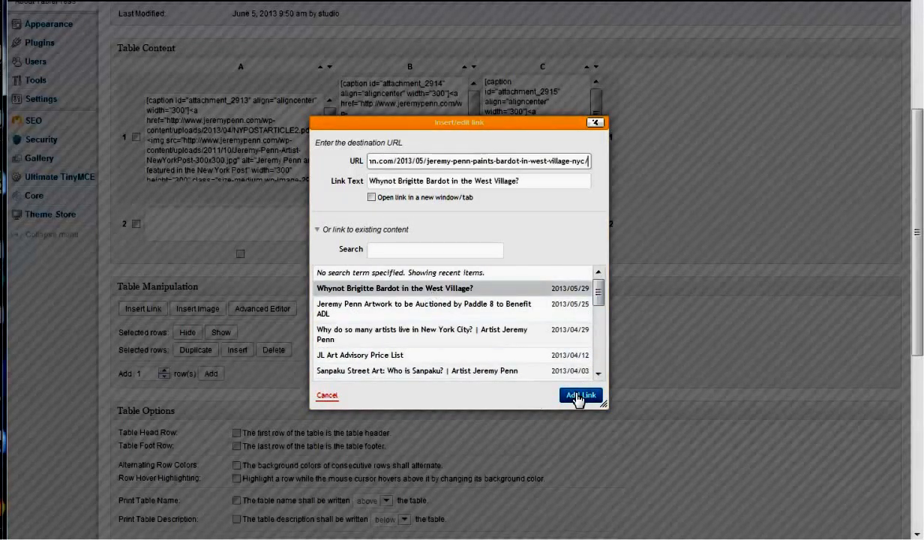
left_click(580, 396)
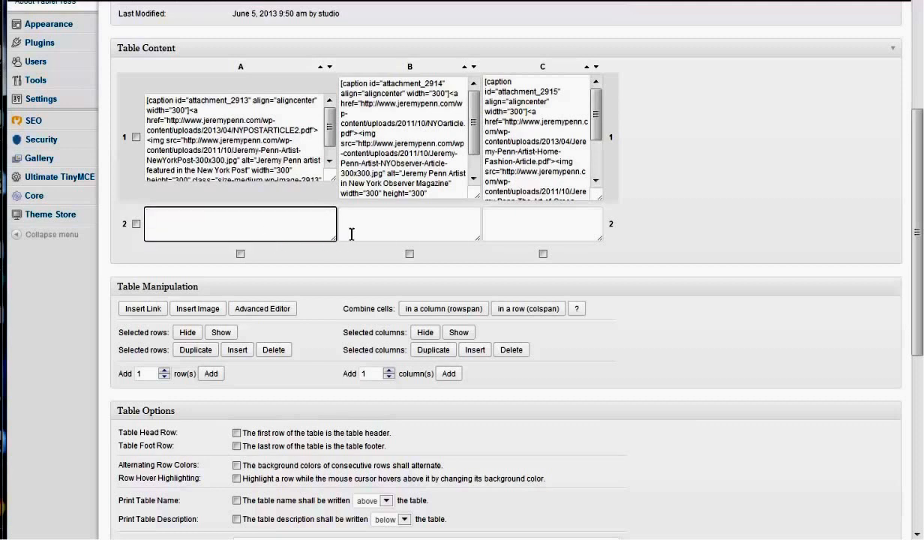
Step: Select cell C2, then head to Add New Table, triggering the unsaved-changes warning
left_click(543, 223)
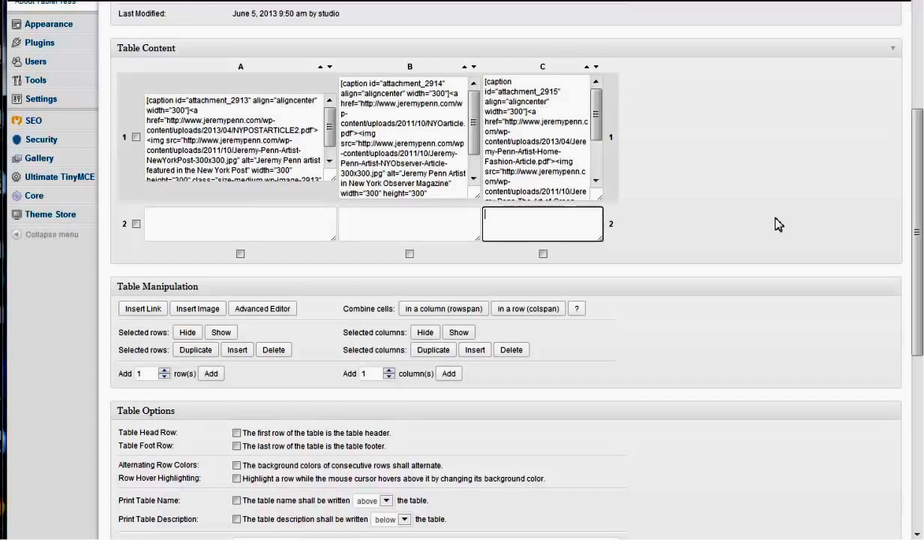
mouse_move(802, 254)
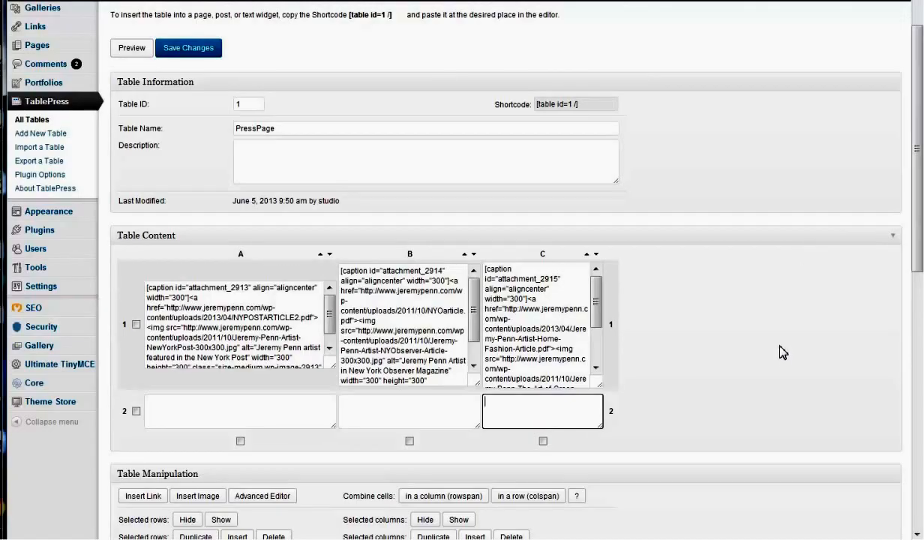
scroll("down", 3)
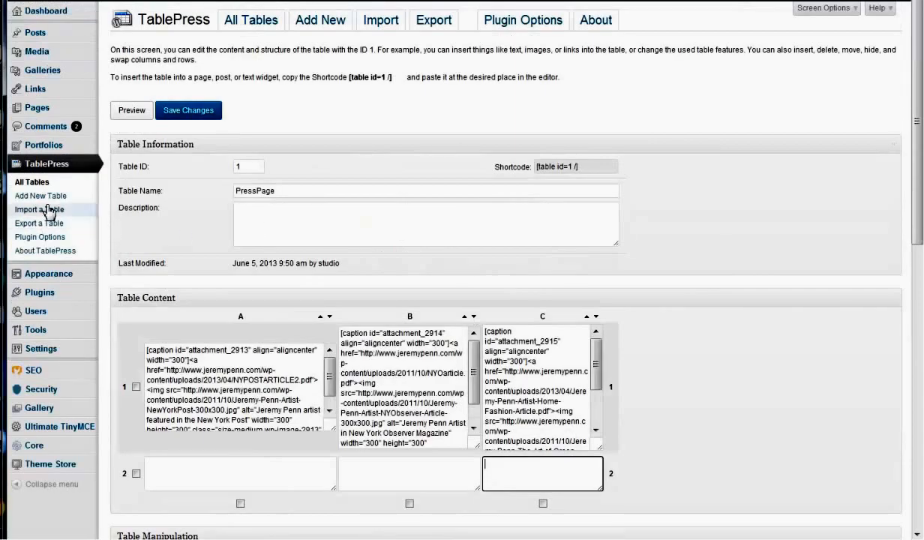
left_click(40, 195)
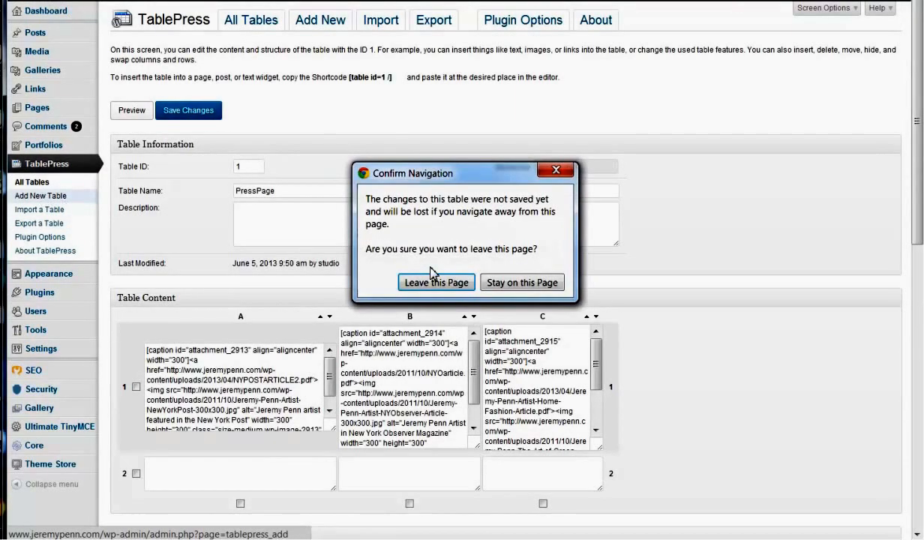
Step: Discard PressPage changes; enter name 'new table', description 'description', 4 rows, 4 columns
left_click(436, 282)
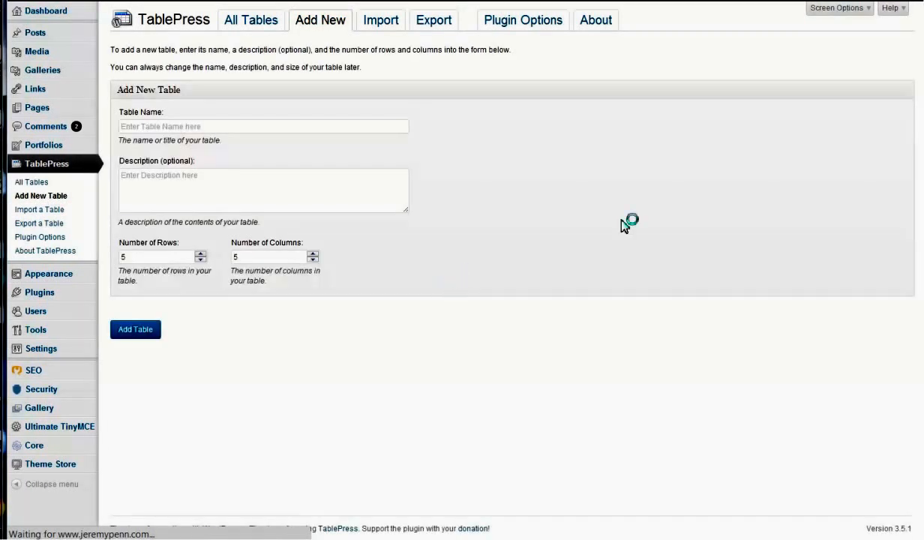
left_click(262, 126)
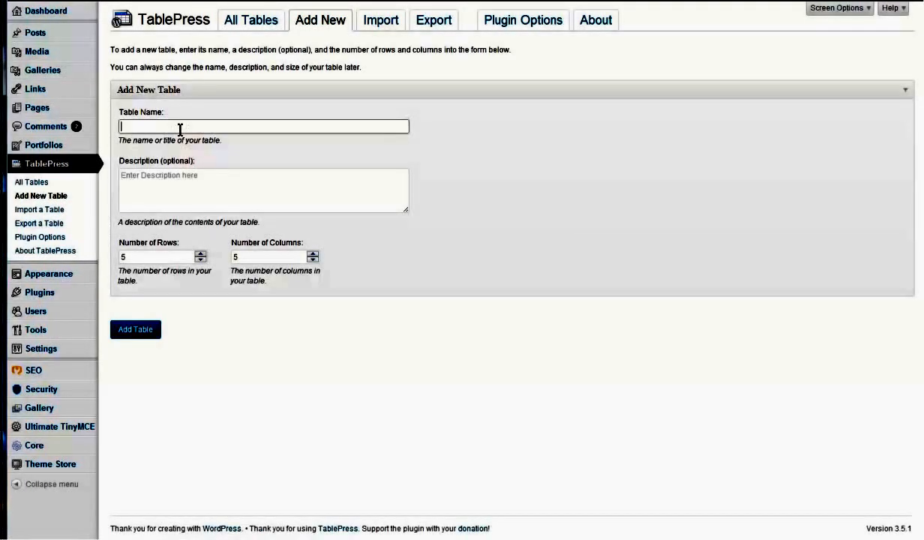
type("new table")
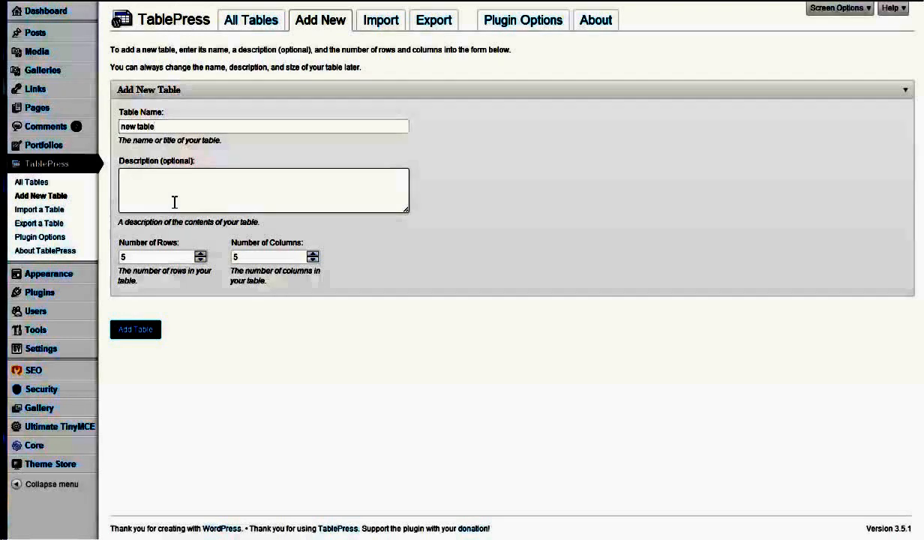
type("description")
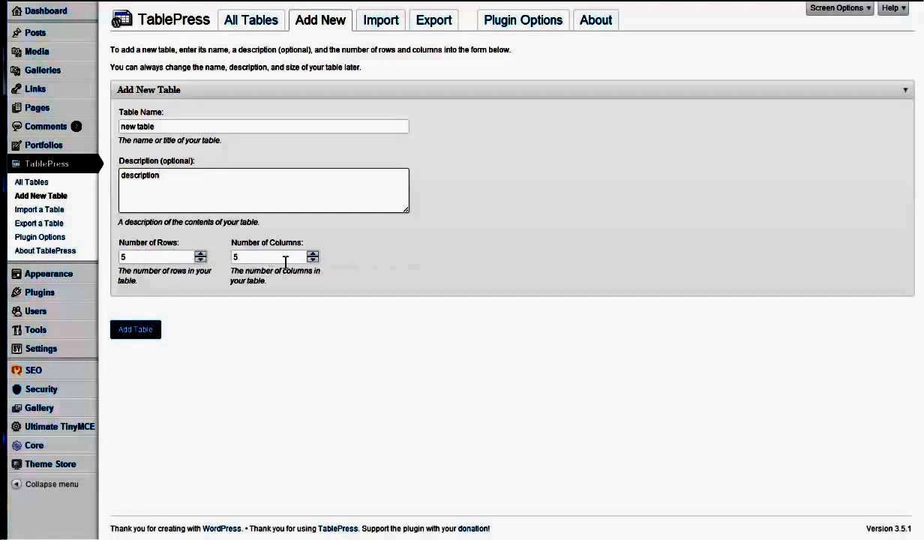
mouse_move(430, 269)
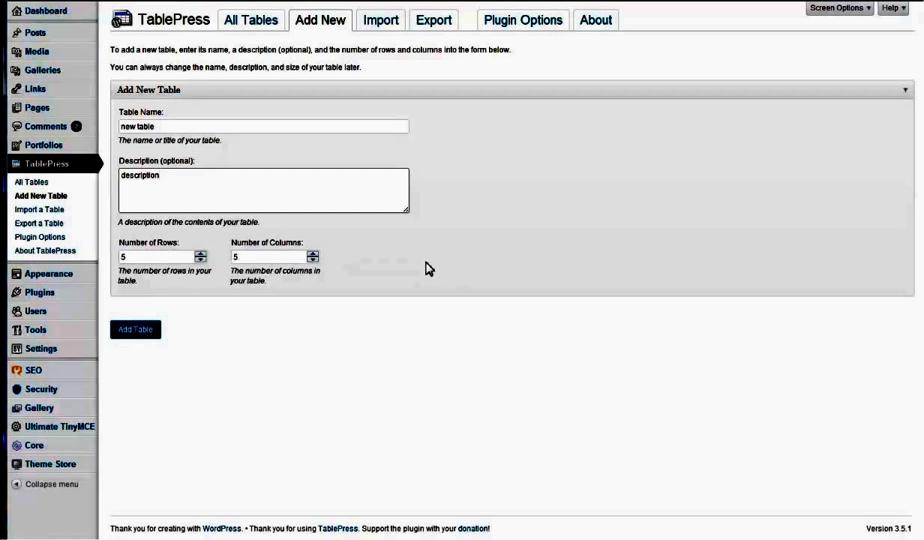
mouse_move(363, 272)
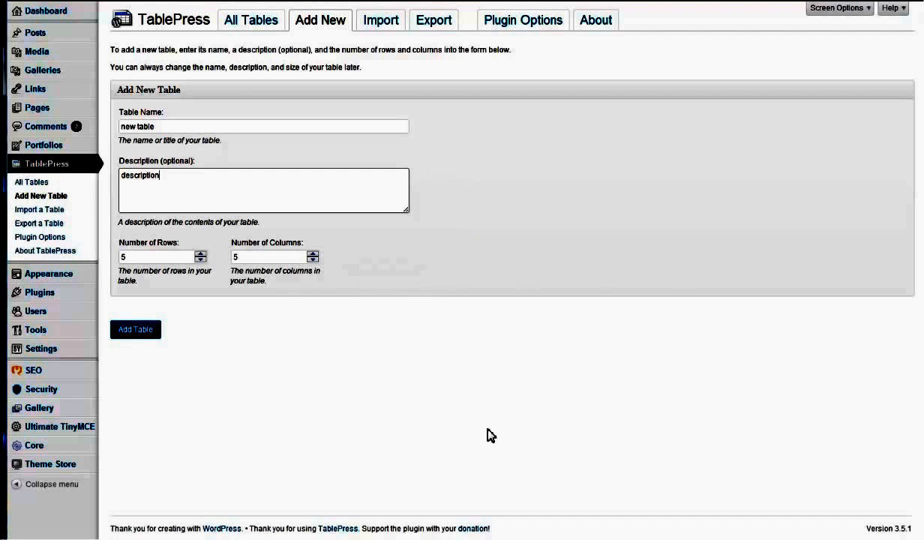
left_click(200, 258)
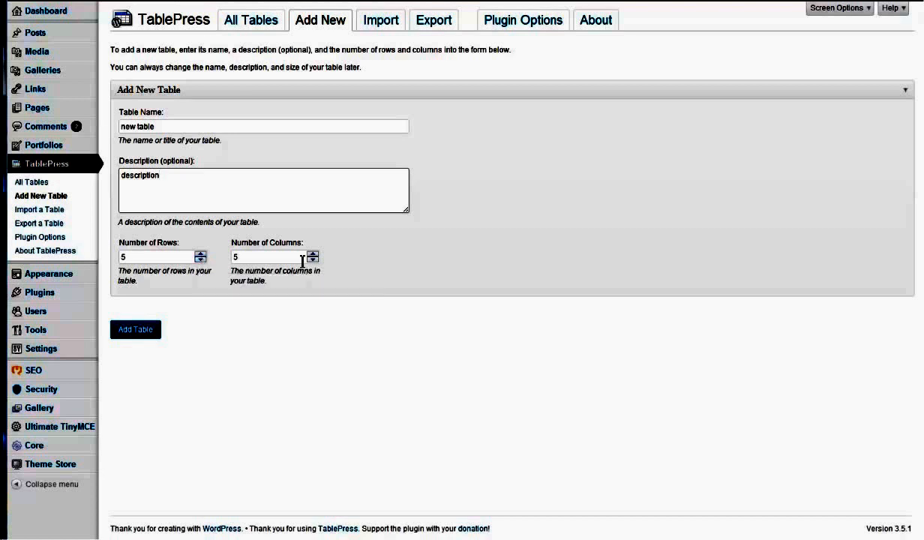
left_click(313, 261)
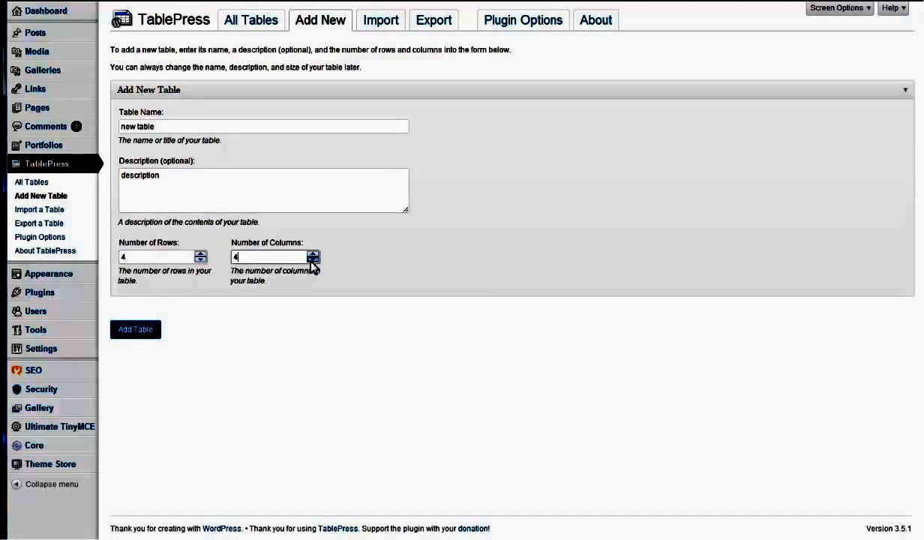
left_click(135, 329)
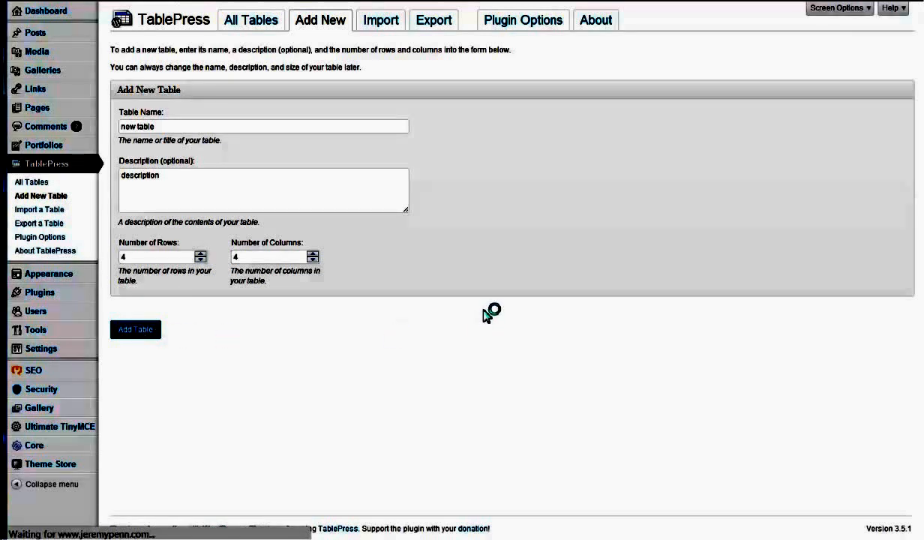
Step: Create the 4-by-4 'new table', opening it as table ID 2
left_click(135, 330)
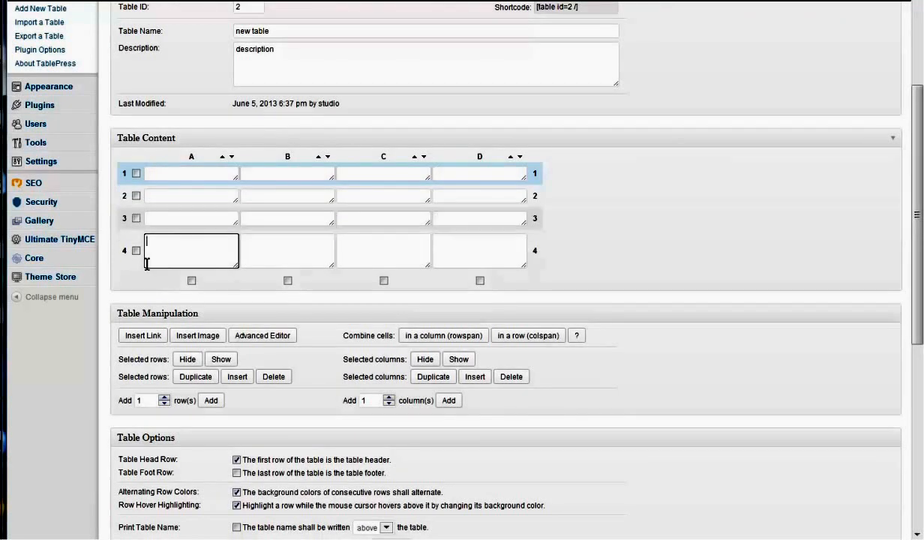
mouse_move(690, 262)
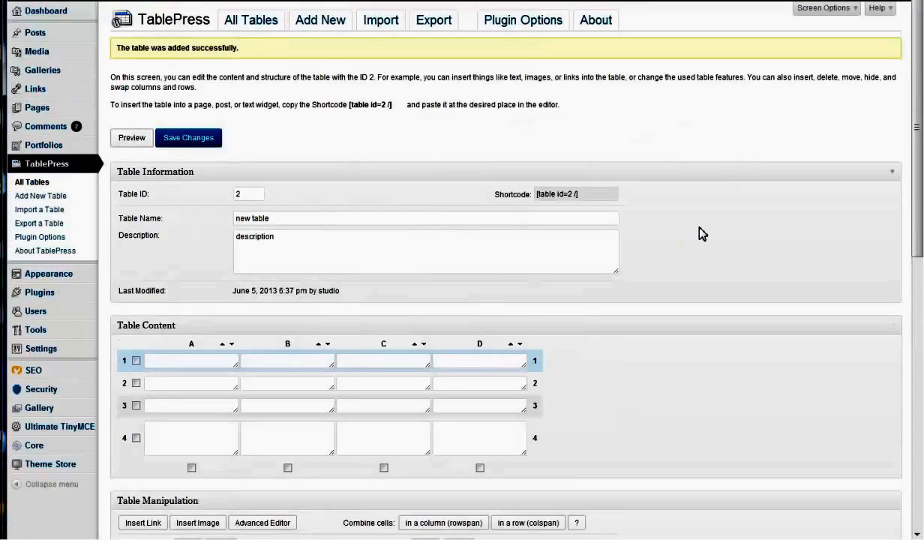
Step: Uncheck Table Head Row, Alternating Row Colors and Row Hover Highlighting for table ID 2
scroll("down", 3)
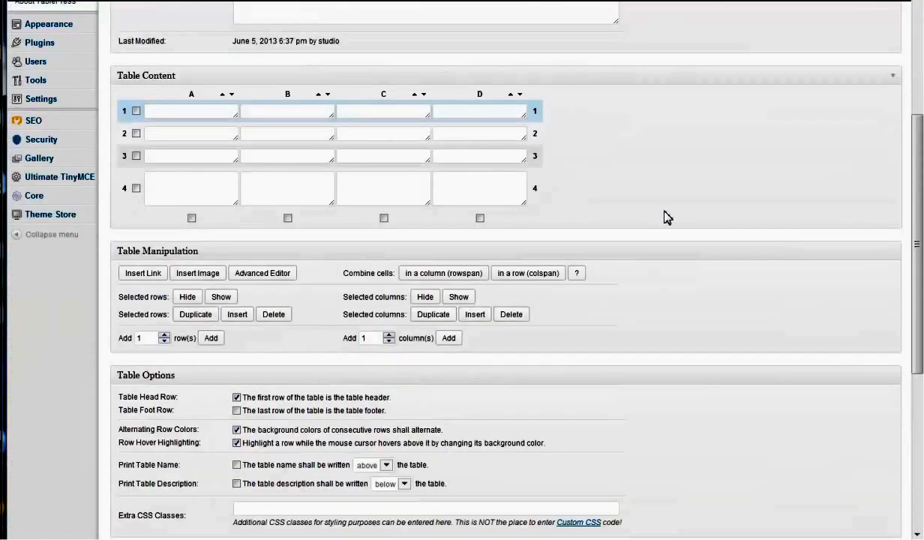
scroll("down", 3)
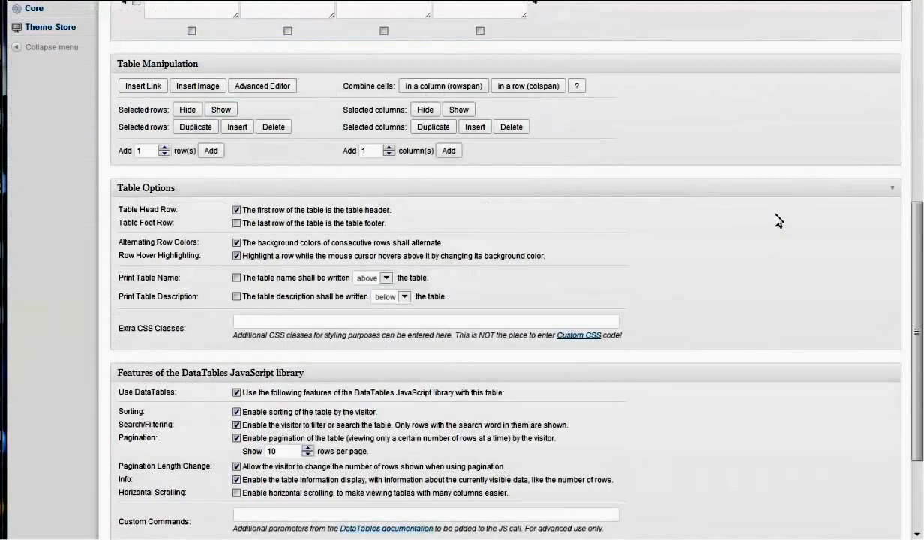
left_click(237, 210)
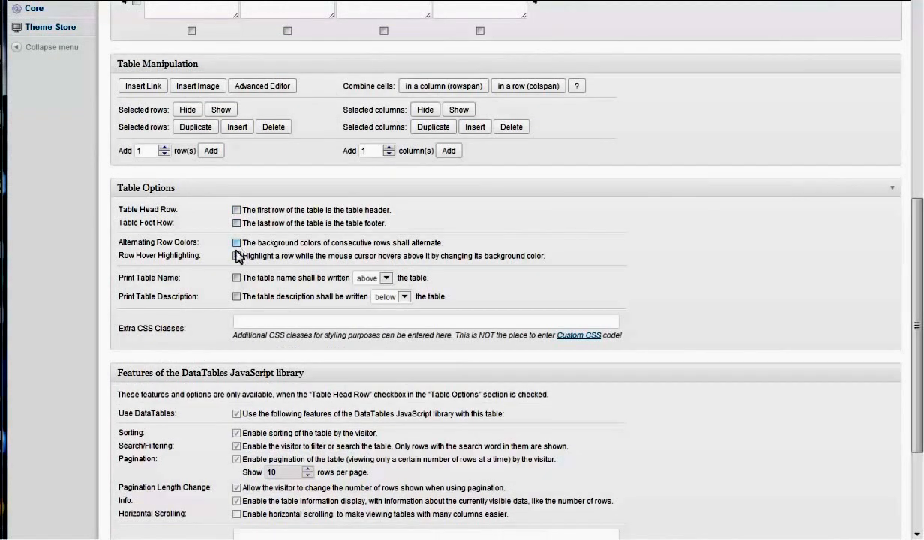
left_click(237, 242)
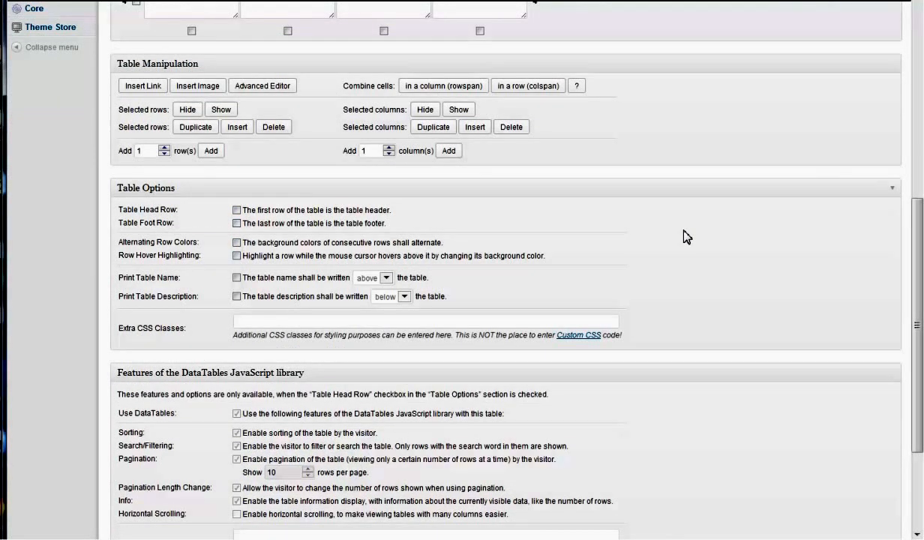
mouse_move(713, 303)
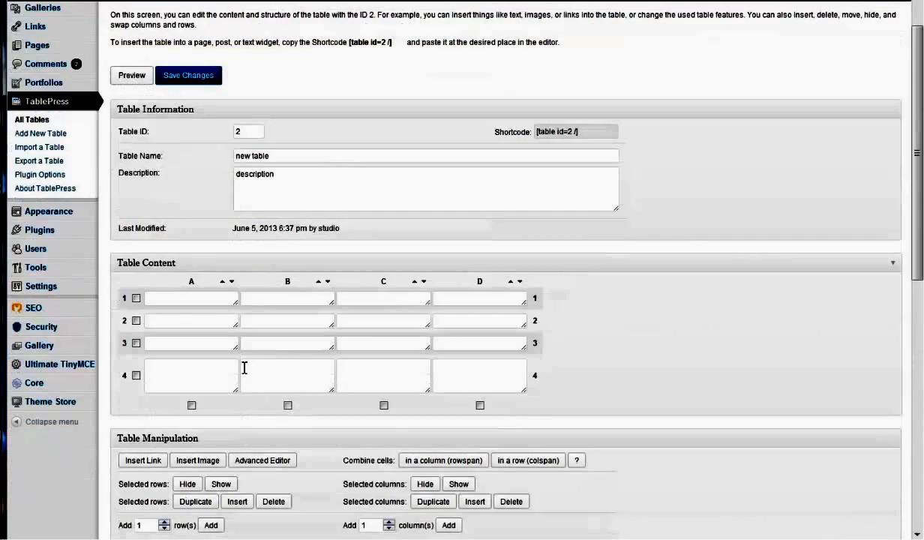
Step: Leave the unsaved table editor for All Tables, listing PressPage and 'new table'
scroll("down", 3)
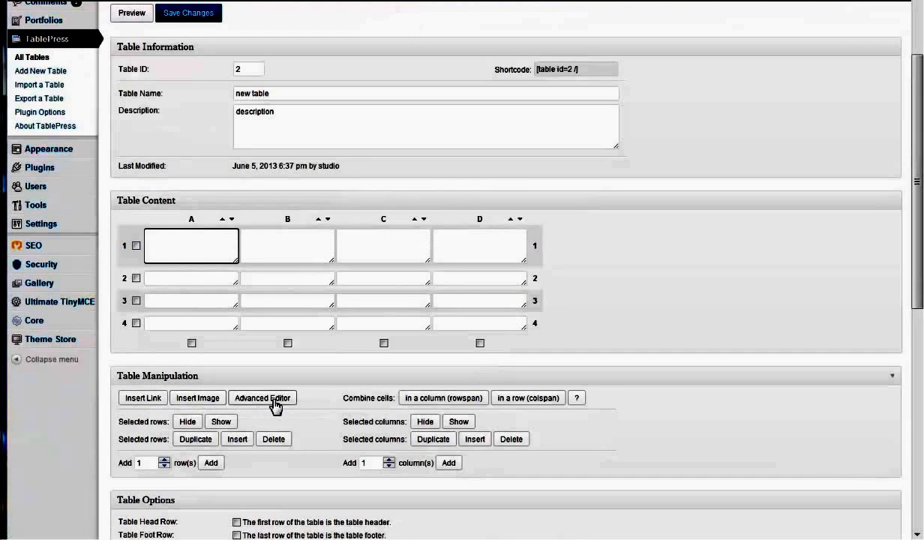
mouse_move(672, 387)
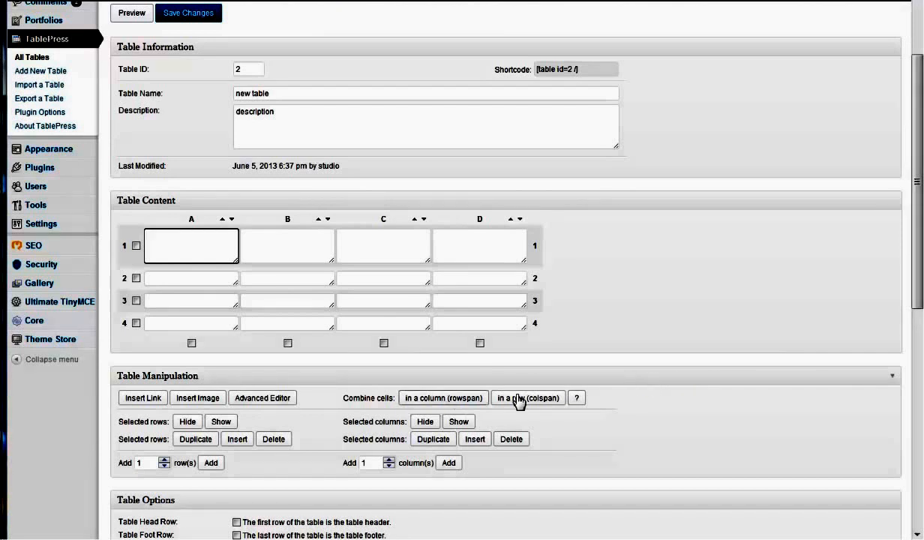
scroll("down", 3)
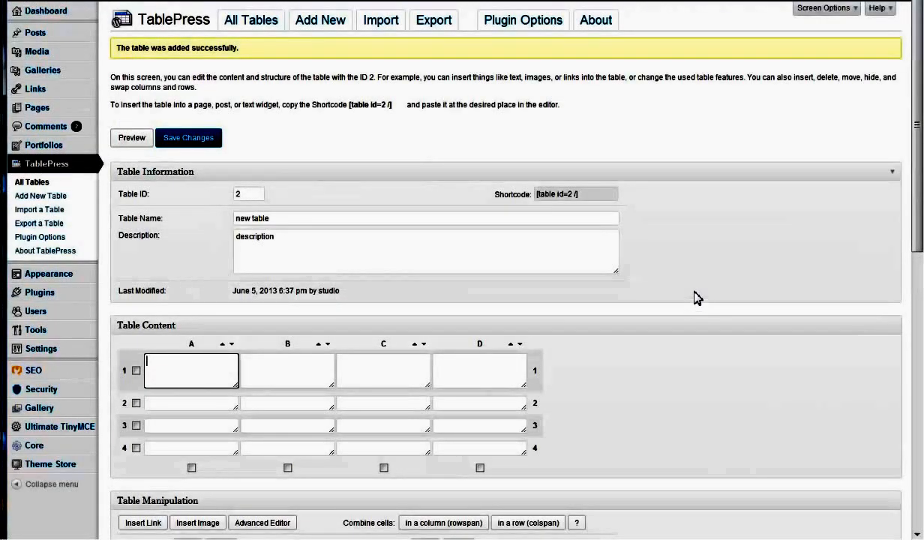
mouse_move(341, 134)
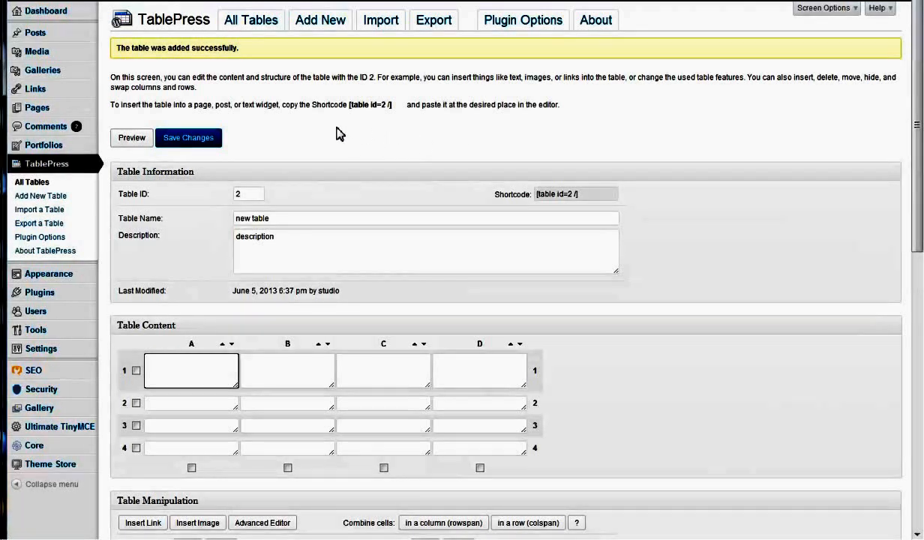
left_click(31, 181)
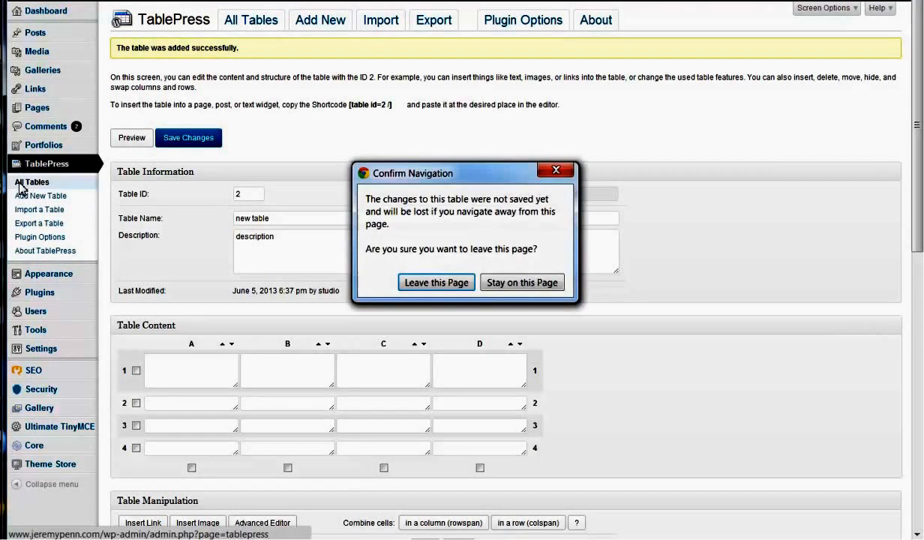
left_click(436, 283)
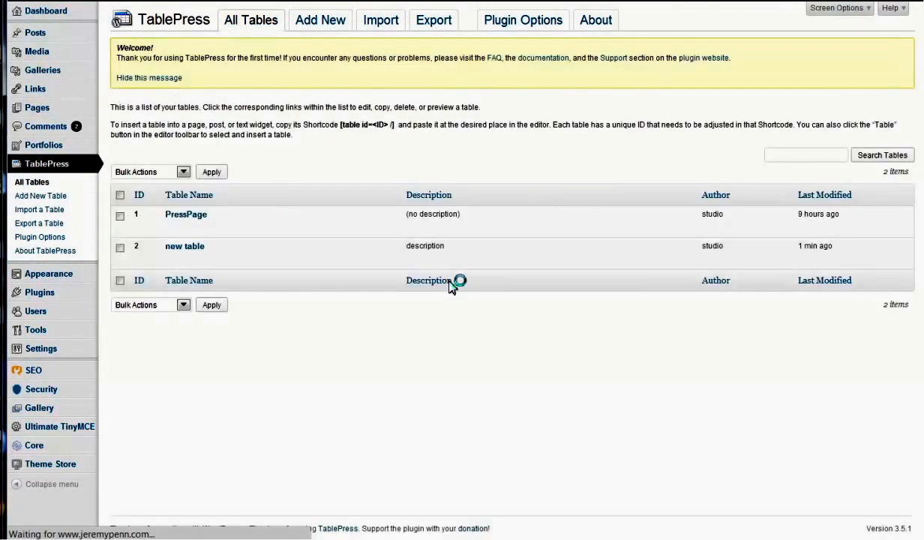